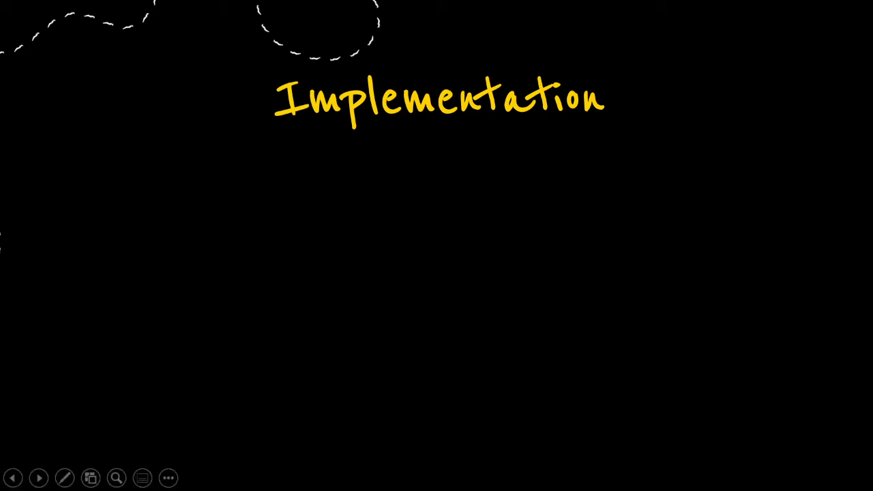
pyautogui.write('ef')
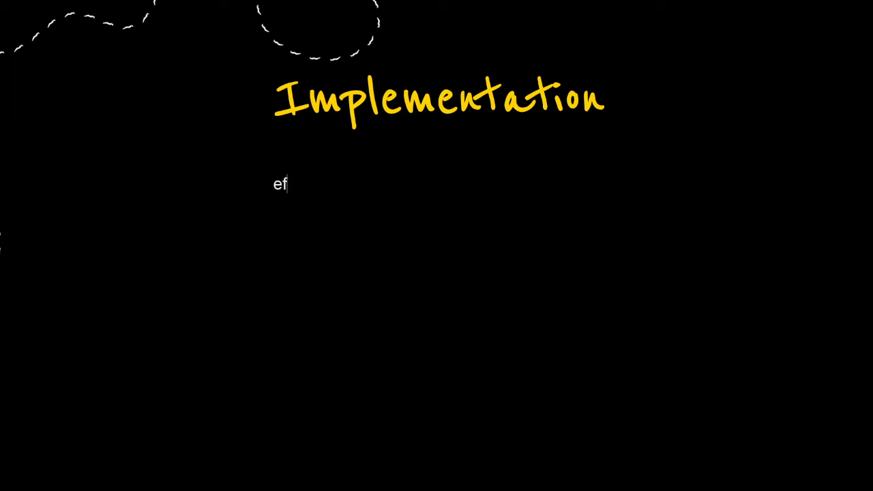
pyautogui.write('define(')
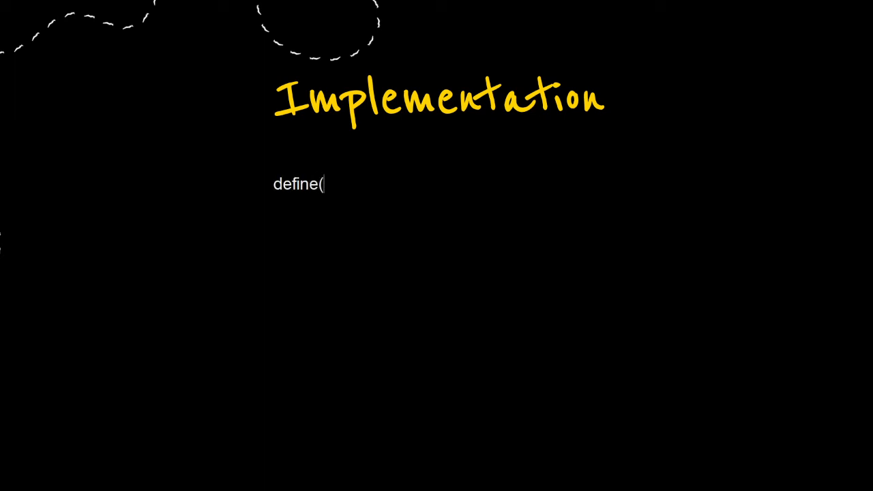
pyautogui.write('"myMo')
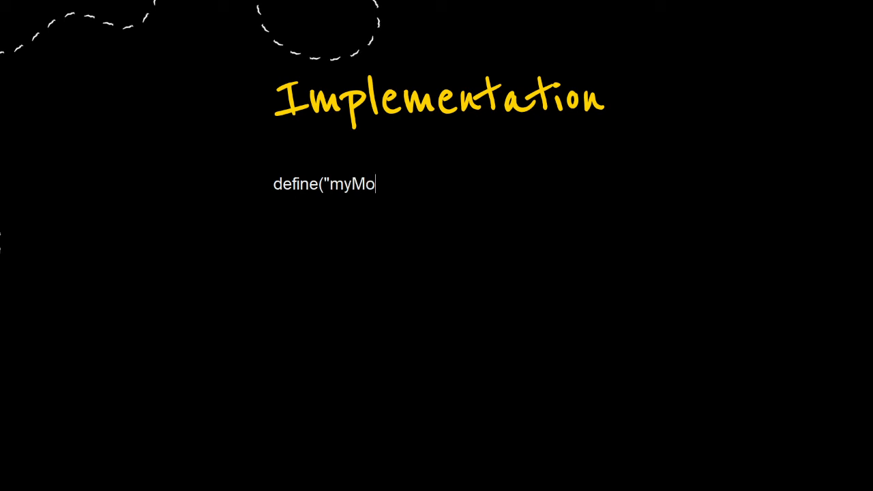
pyautogui.write('dule",')
pyautogui.write('[')
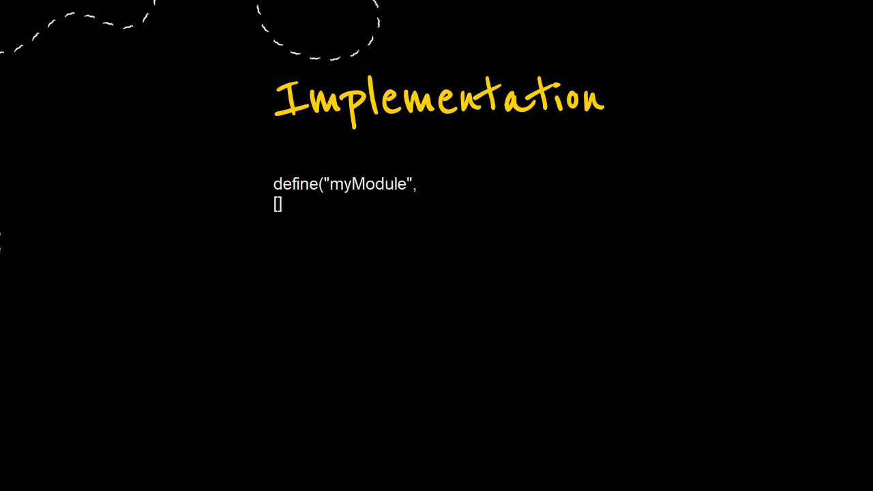
pyautogui.write('"Jquo')
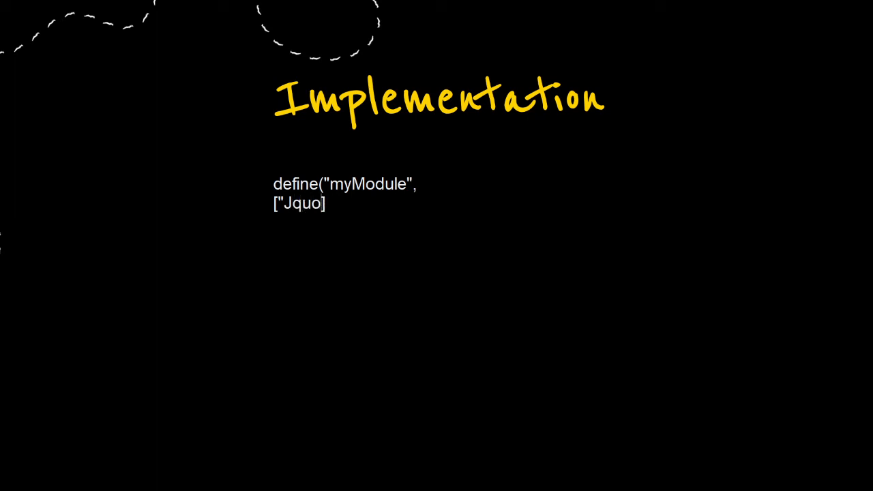
pyautogui.write('ry",]')
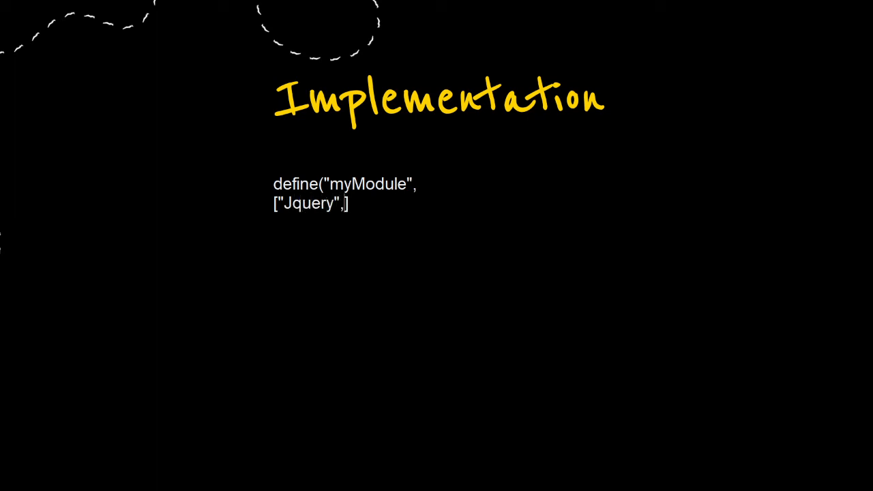
pyautogui.write('"d3"')
pyautogui.write('fun')
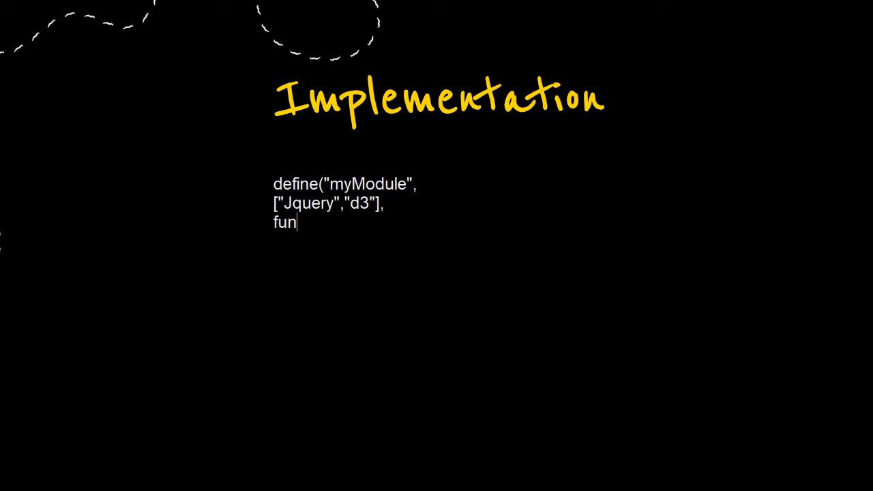
pyautogui.write('ction(')
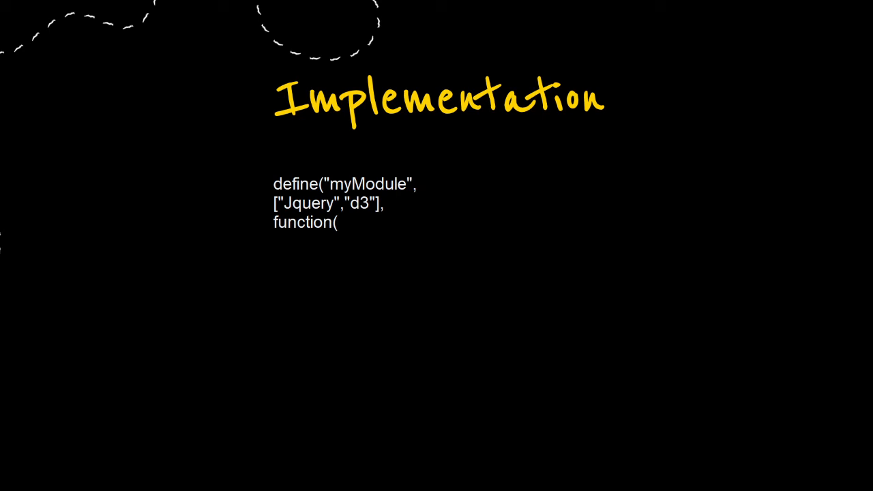
pyautogui.write('jquery')
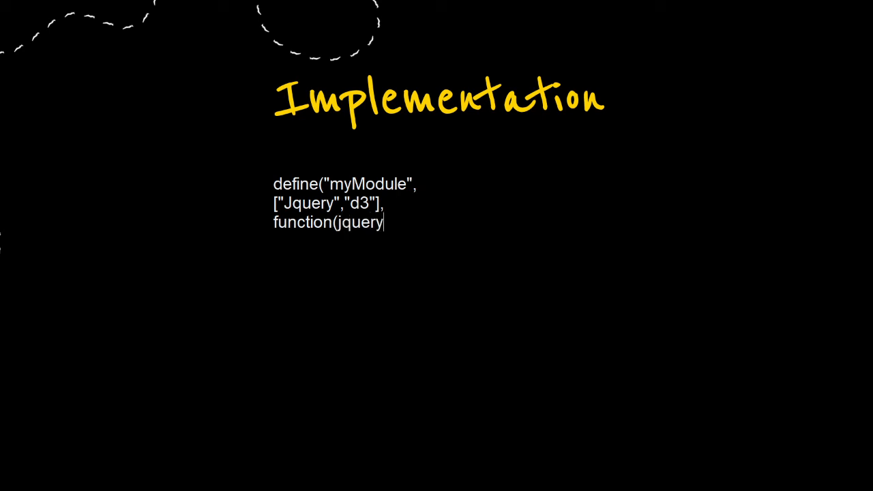
pyautogui.write(',')
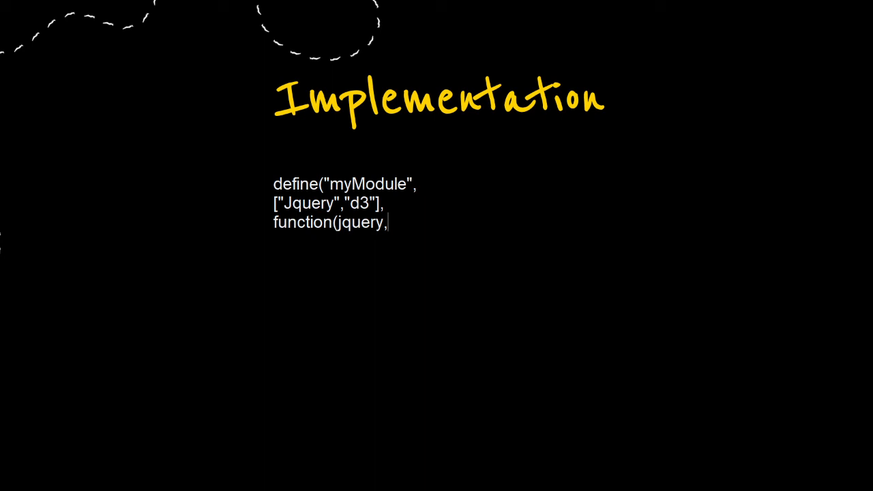
pyautogui.write('whatever')
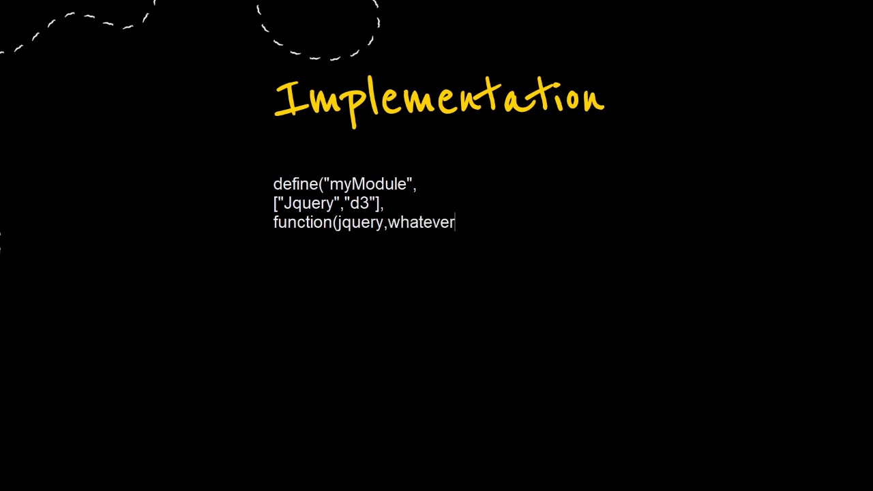
pyautogui.write('){')
pyautogui.write('}')
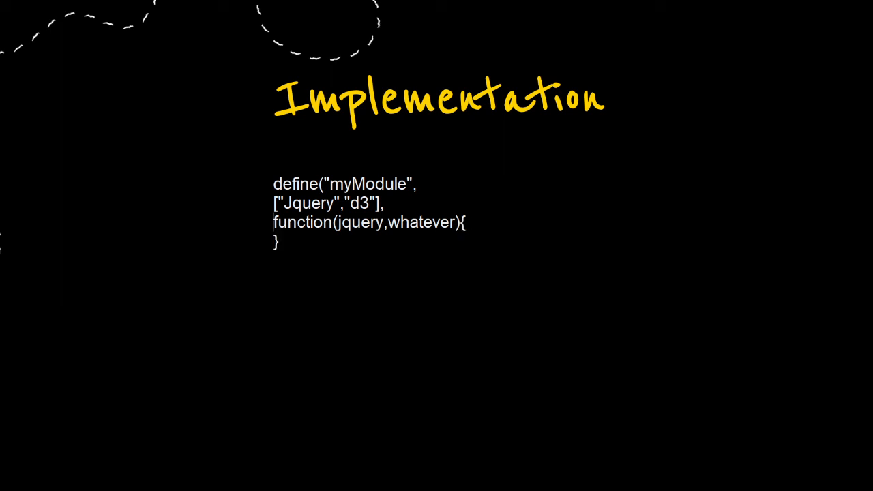
pyautogui.write('var')
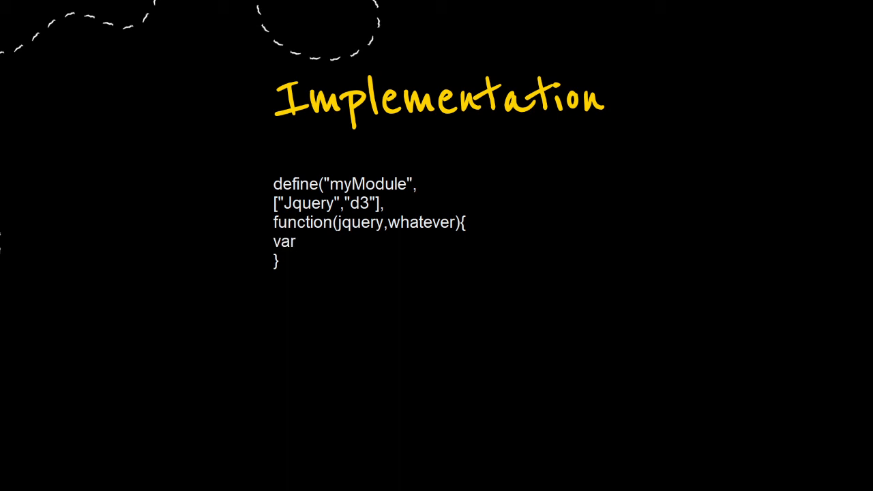
pyautogui.write('myobjce')
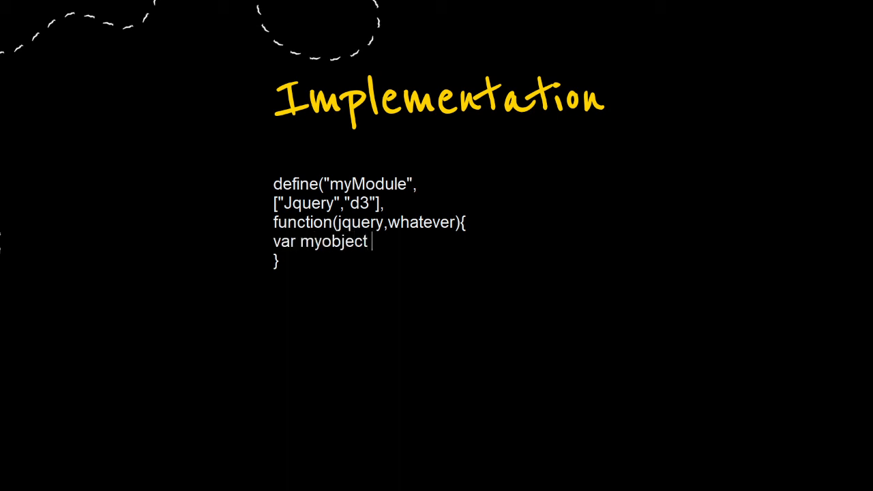
pyautogui.write('= {')
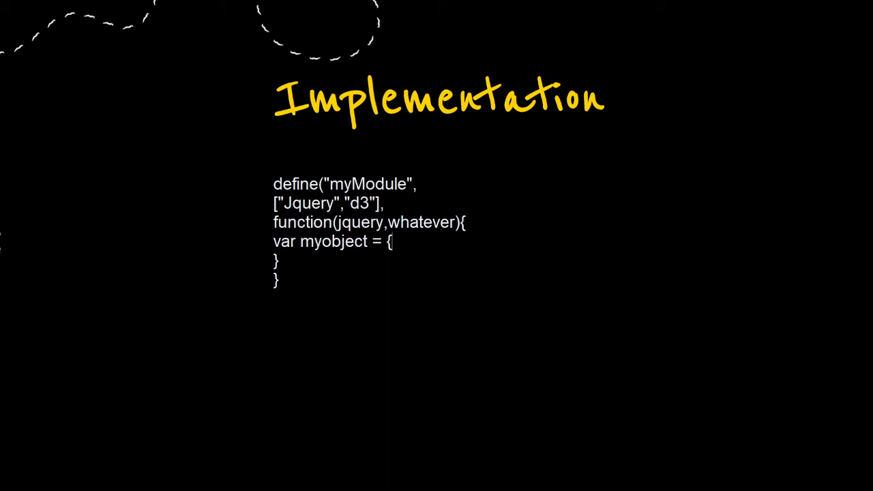
pyautogui.write('dostu')
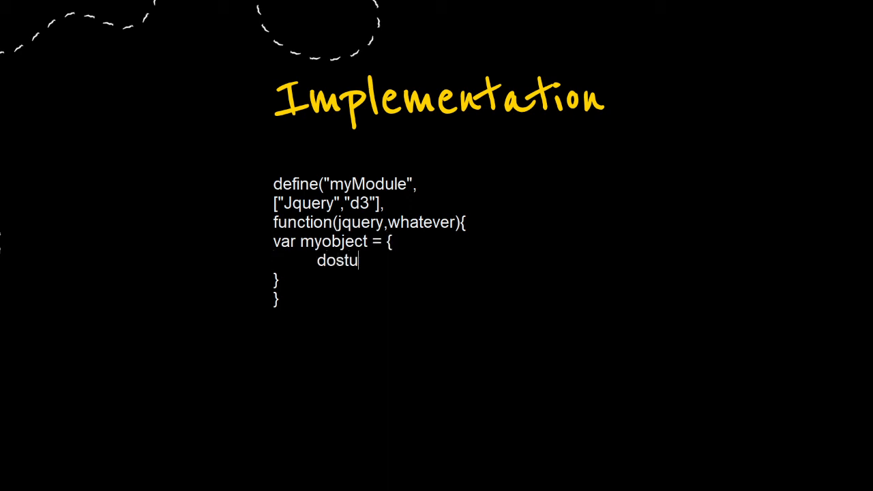
pyautogui.write('ff: function(')
pyautogui.write('{')
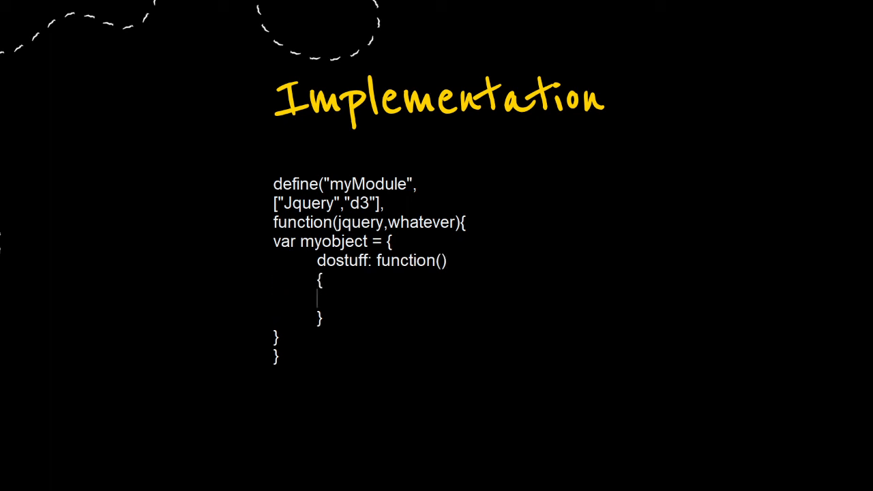
pyautogui.write('console.')
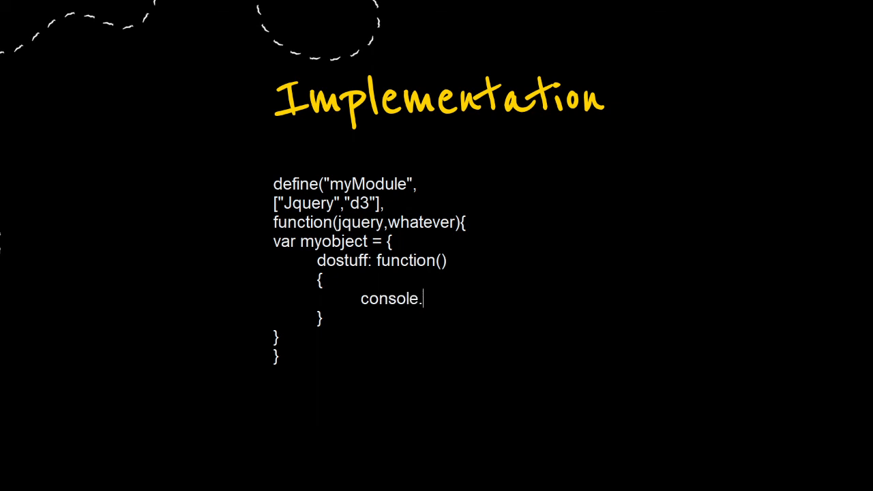
pyautogui.write('log("')
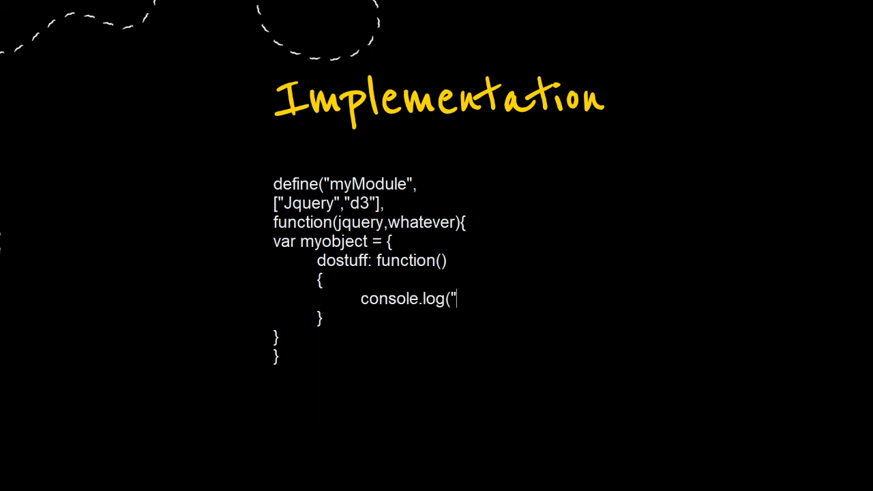
pyautogui.write('Completed")')
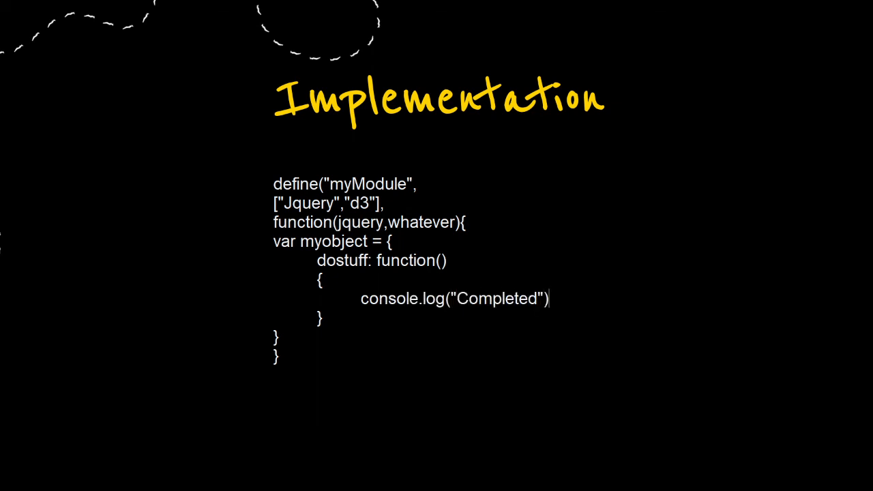
pyautogui.write('re')
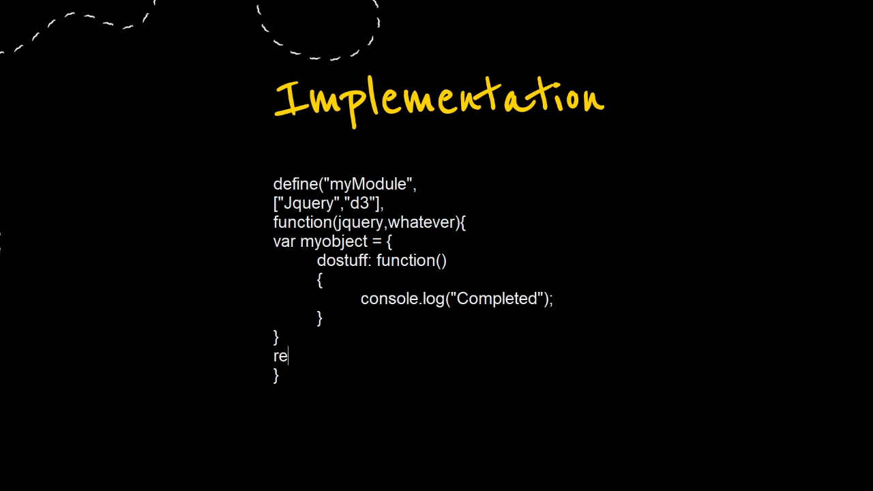
pyautogui.write('turn myOb')
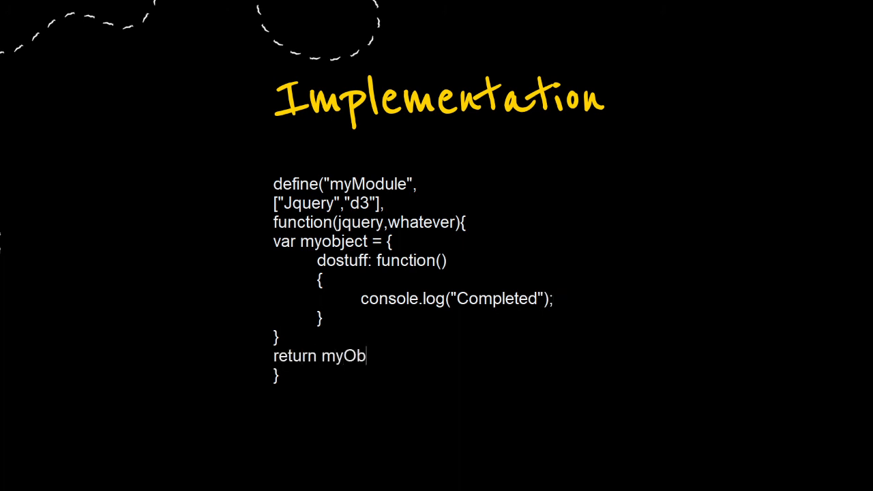
pyautogui.write('ject;')
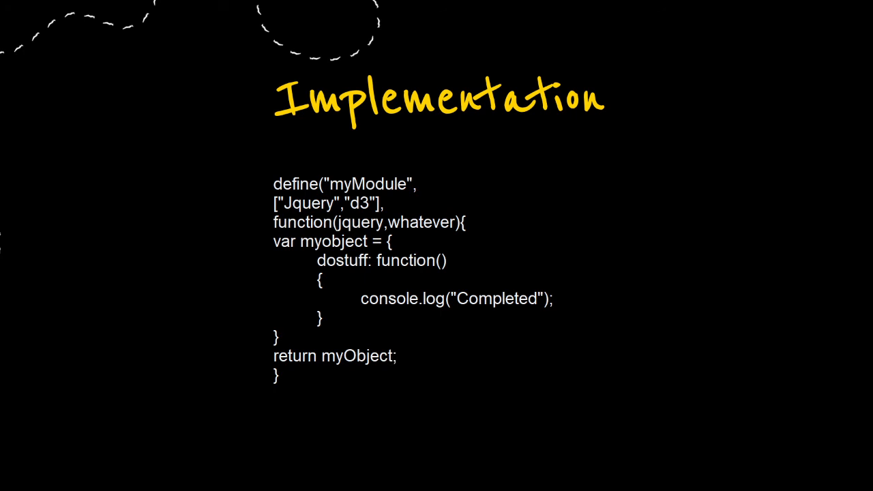